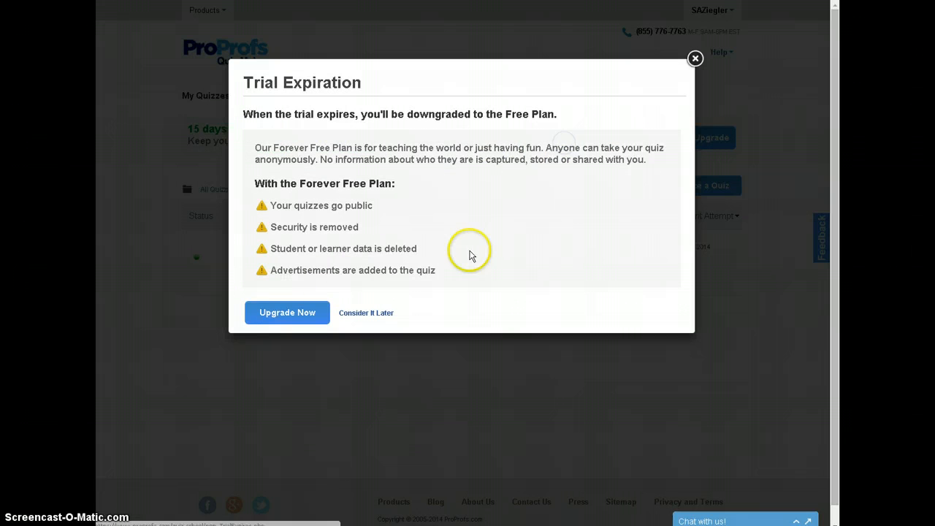
{"action": "mouse_move", "coordinate": [180, 208]}
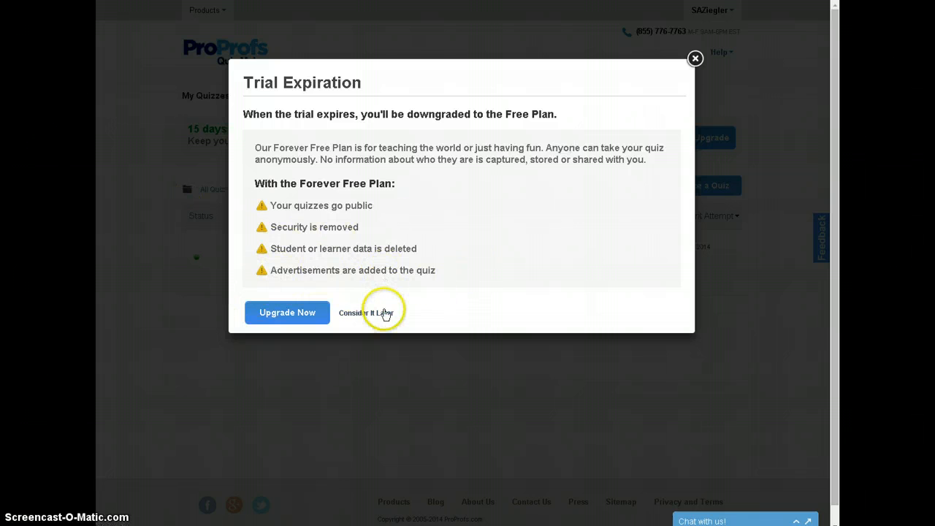
Dismiss the trial expiration popup with 'Consider It Later'
{"action": "left_click", "coordinate": [366, 313]}
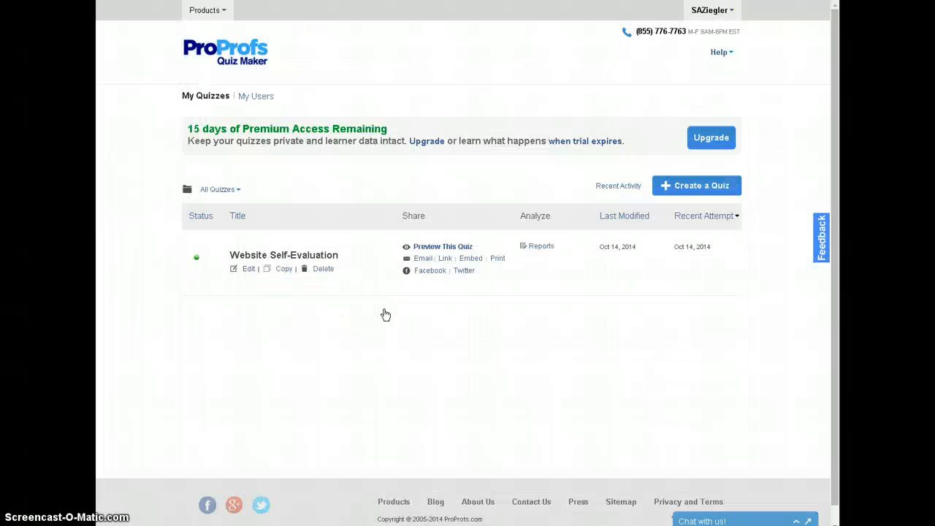
Create a new Scored Quiz and add a multiple-choice question
{"action": "left_click", "coordinate": [696, 185]}
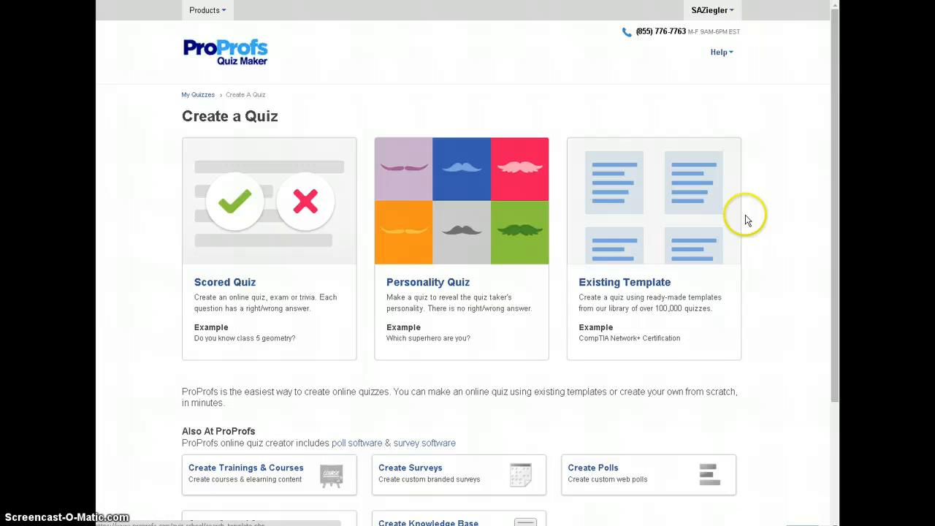
{"action": "mouse_move", "coordinate": [486, 204]}
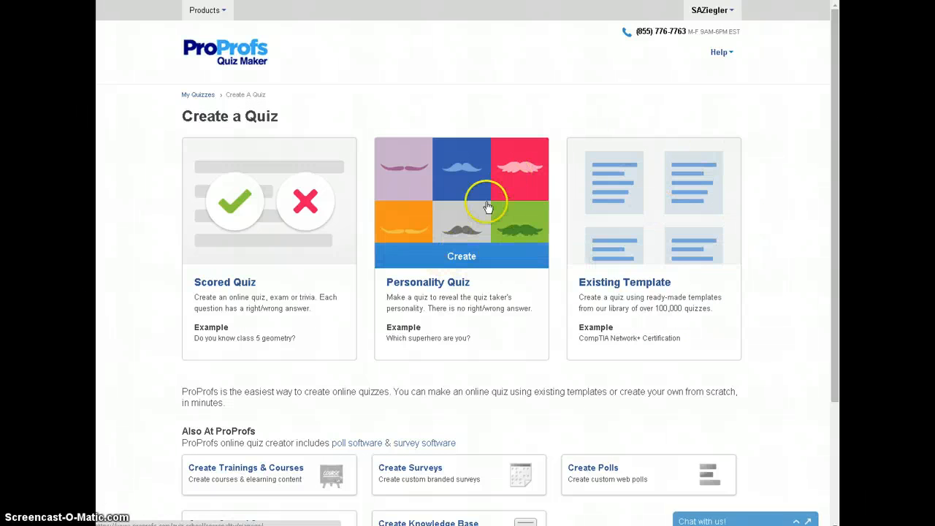
{"action": "mouse_move", "coordinate": [292, 205]}
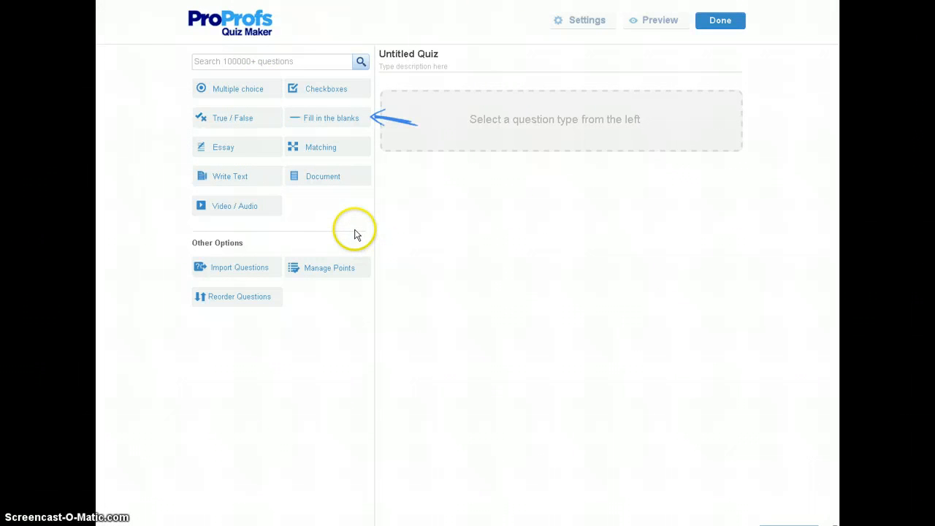
{"action": "left_click", "coordinate": [230, 176]}
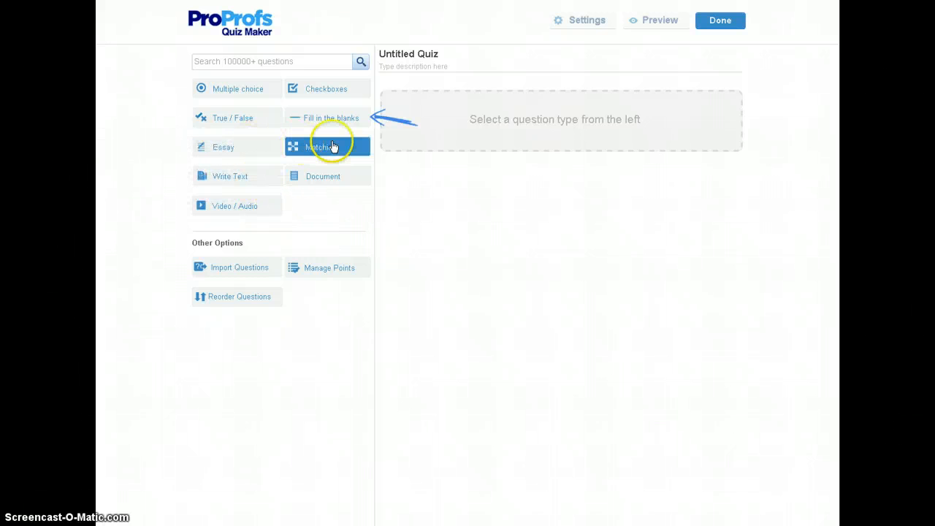
{"action": "left_click", "coordinate": [322, 176]}
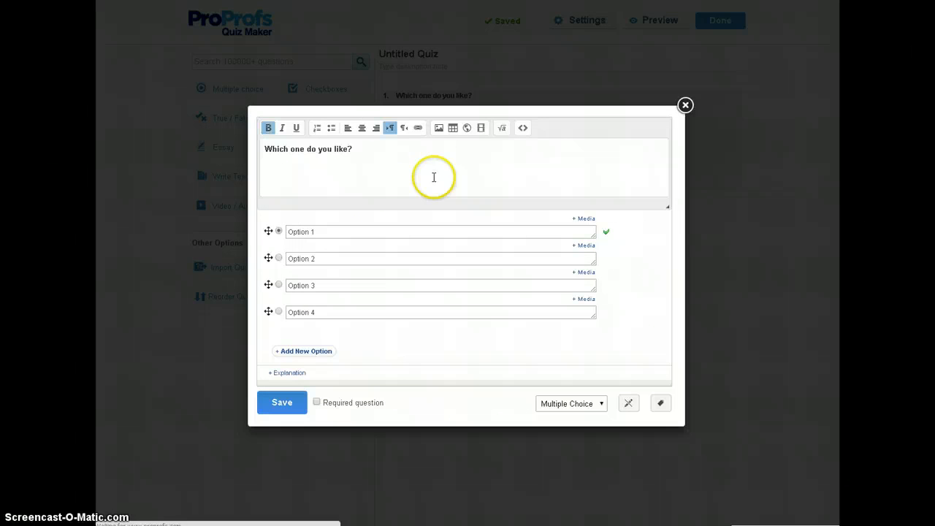
Save the first question and save the quiz heading with description 'Description'
{"action": "left_click", "coordinate": [281, 403]}
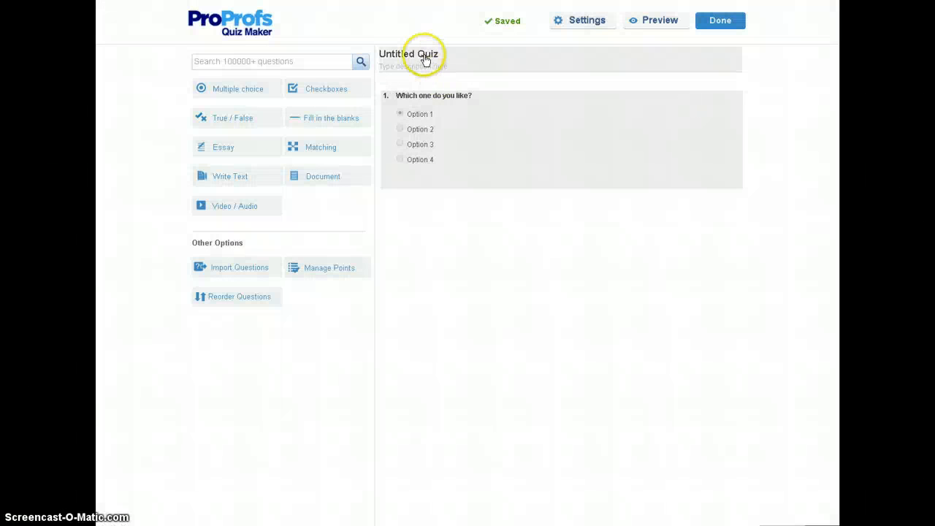
{"action": "left_click", "coordinate": [409, 53]}
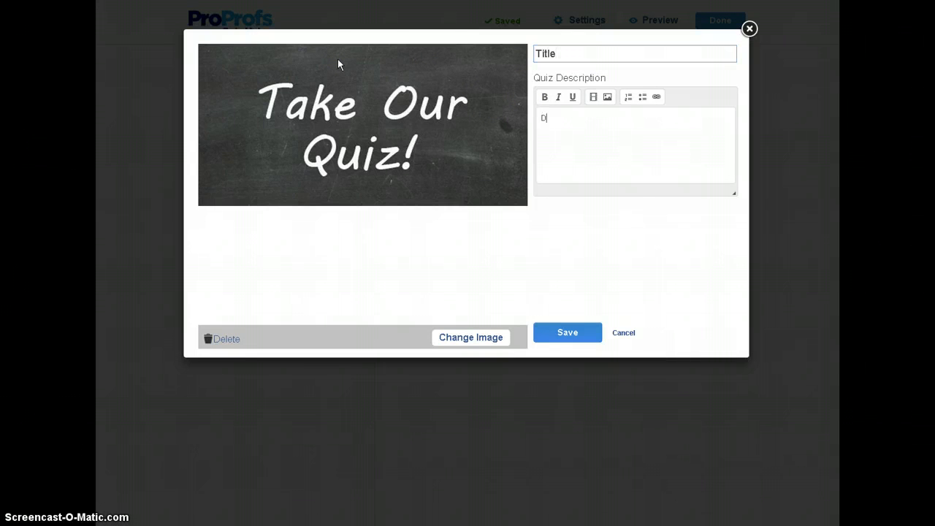
{"action": "type", "text": "Description"}
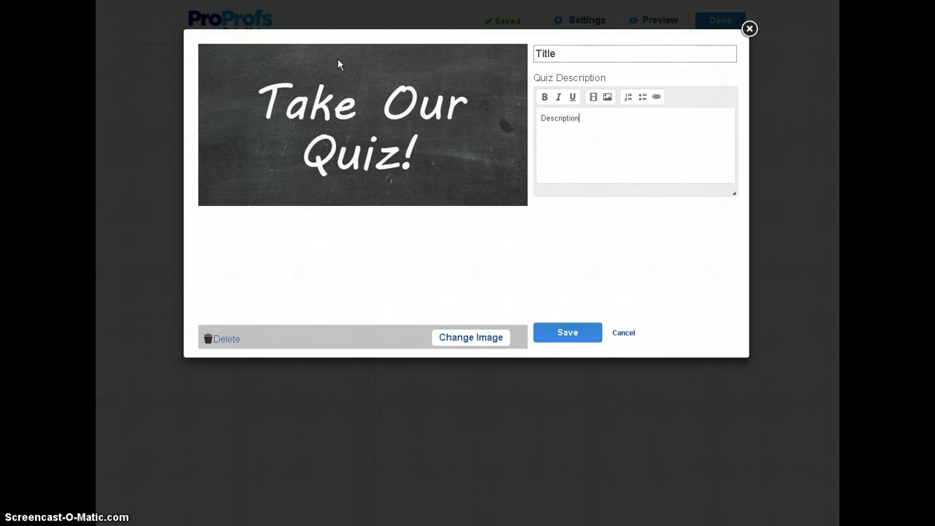
{"action": "left_click", "coordinate": [568, 332]}
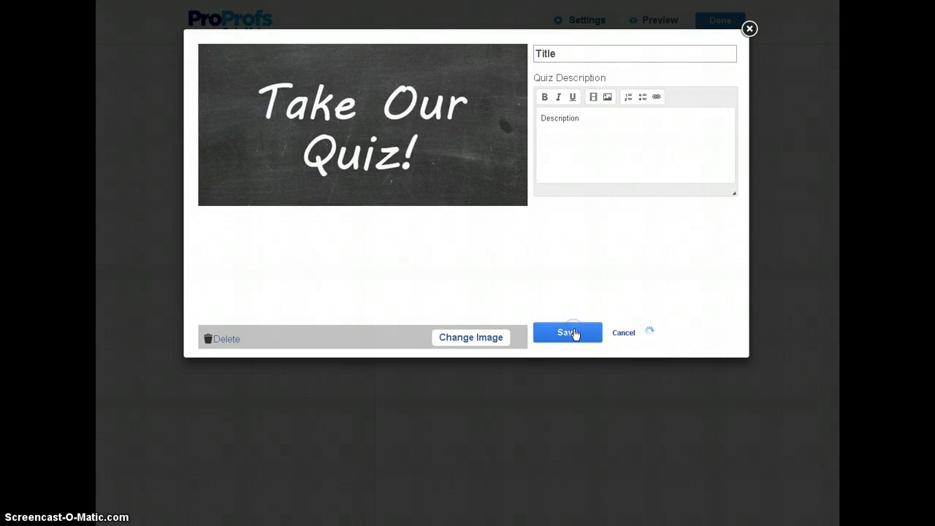
{"action": "left_click", "coordinate": [567, 332]}
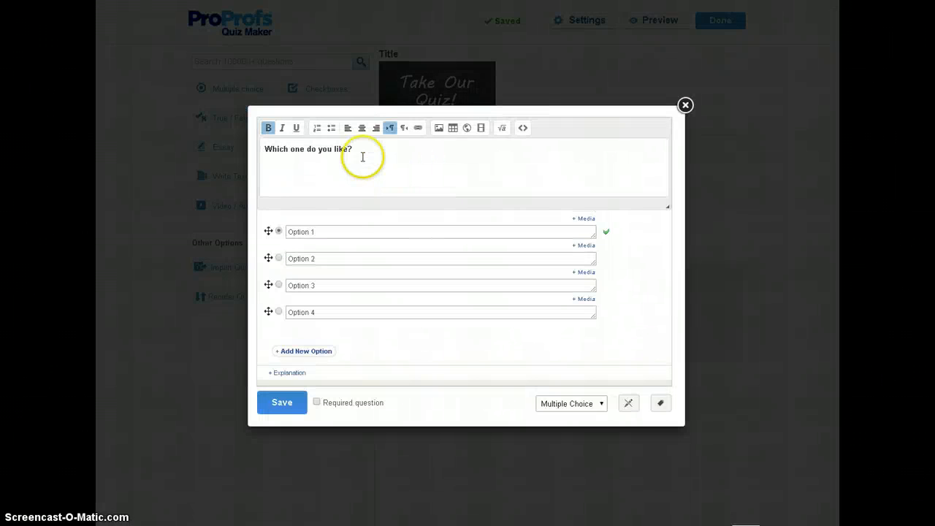
Enter the question 'What is 2 + 2?' with its options and add an explanation
{"action": "type", "text": "What i"}
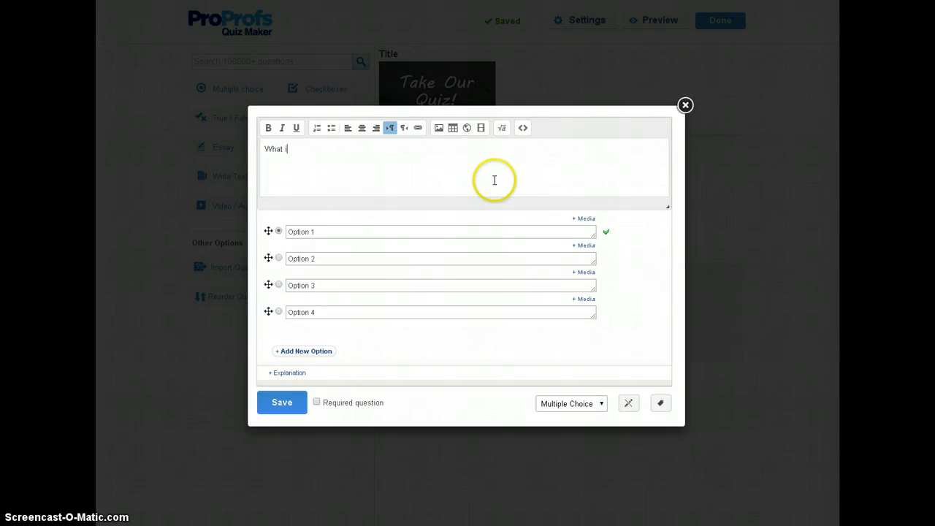
{"action": "type", "text": "s 2 + 2?"}
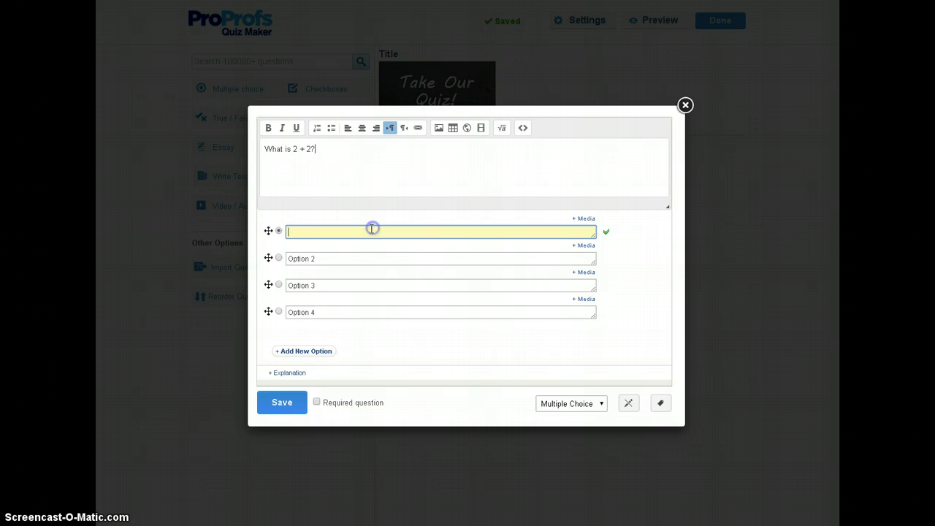
{"action": "type", "text": "3"}
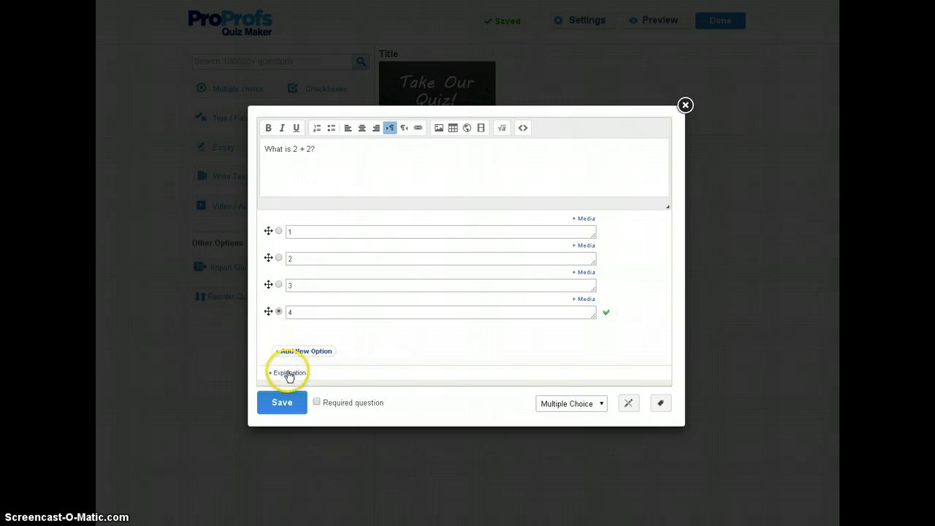
{"action": "left_click", "coordinate": [287, 373]}
{"action": "type", "text": "2 +2...."}
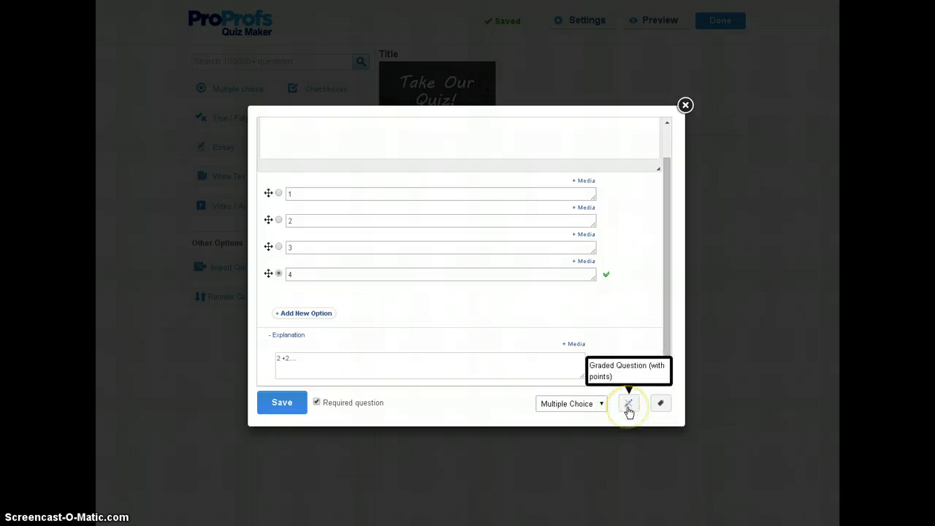
{"action": "mouse_move", "coordinate": [660, 404]}
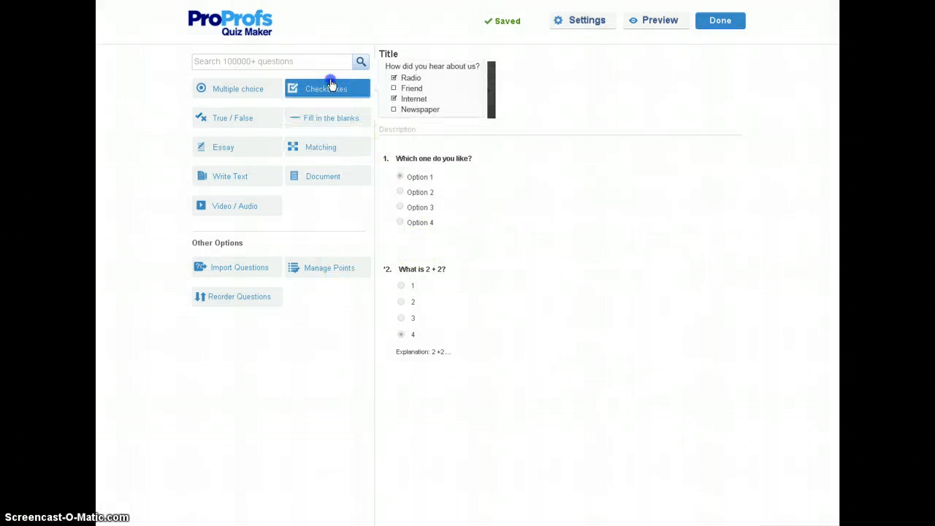
Add a checkbox question 'What type of number is 2?' with even, odd and prime options
{"action": "left_click", "coordinate": [326, 88]}
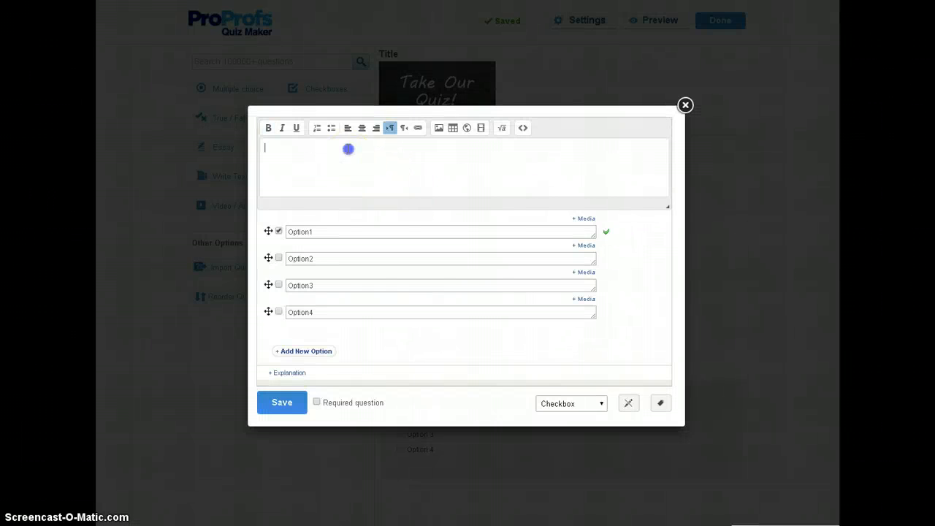
{"action": "type", "text": "What type of number is 2?"}
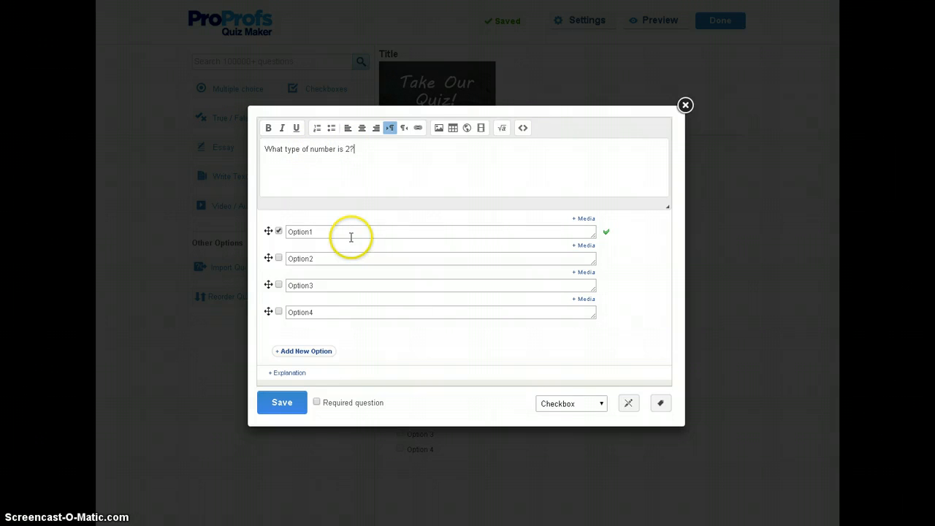
{"action": "type", "text": "An even nu"}
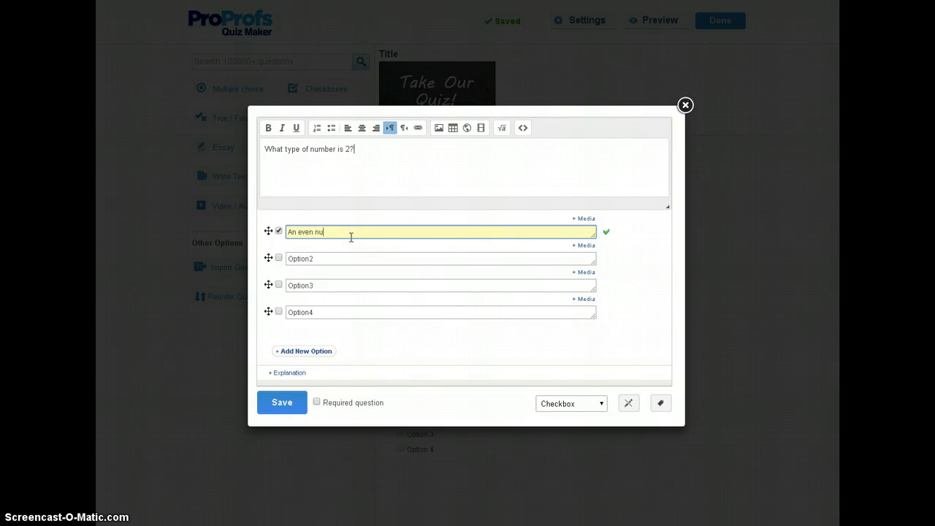
{"action": "type", "text": "A"}
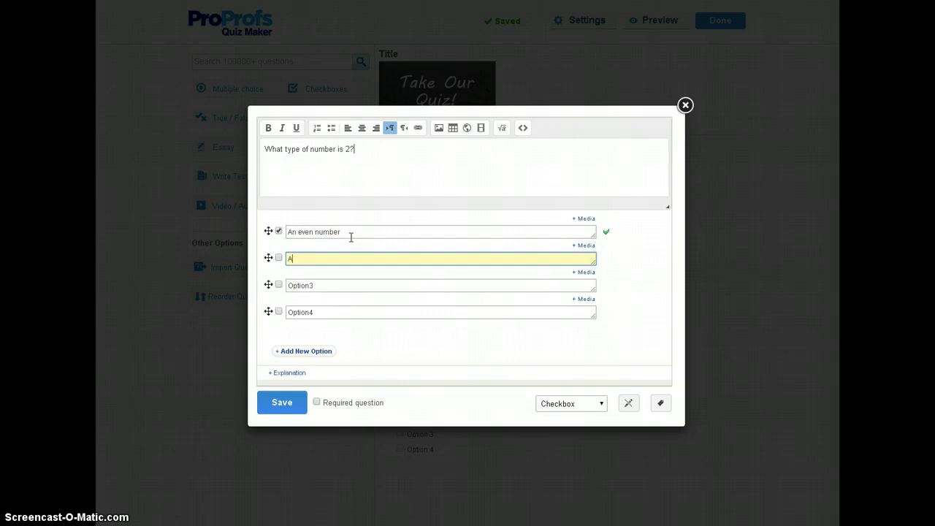
{"action": "type", "text": "An odd number"}
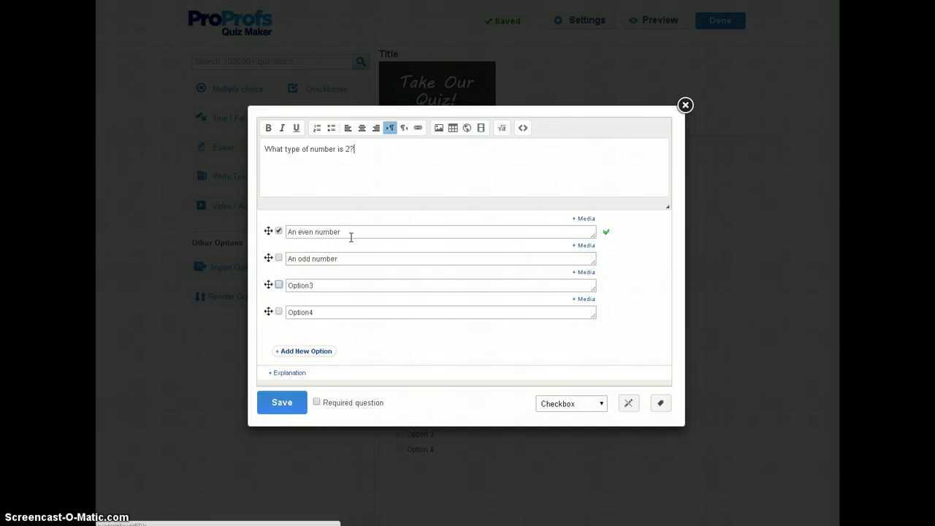
{"action": "type", "text": "A prime number"}
{"action": "type", "text": "A negative number"}
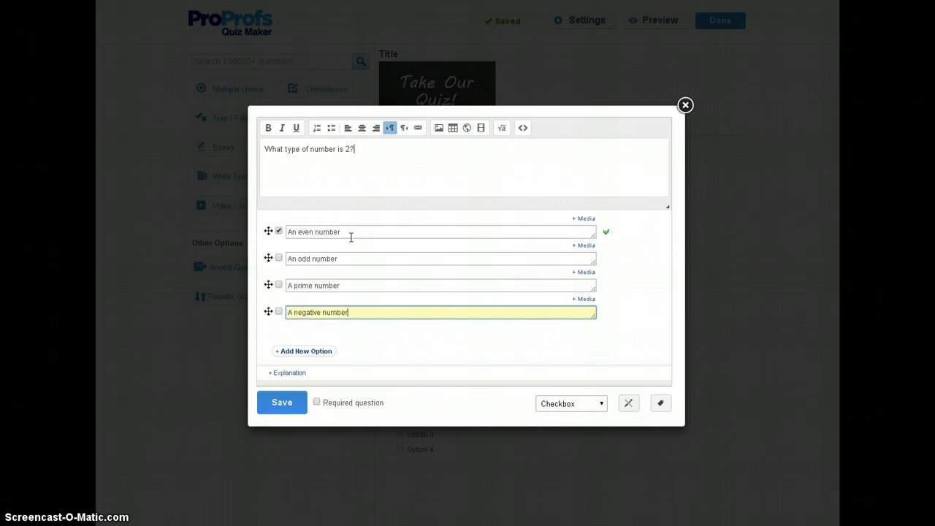
Mark 'A prime number' correct, make the question required, and save it
{"action": "left_click", "coordinate": [279, 284]}
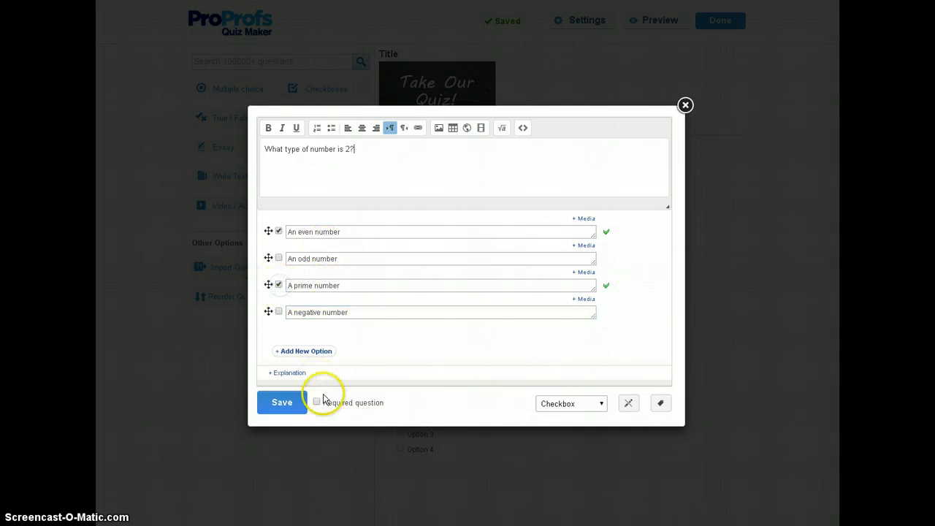
{"action": "left_click", "coordinate": [317, 402]}
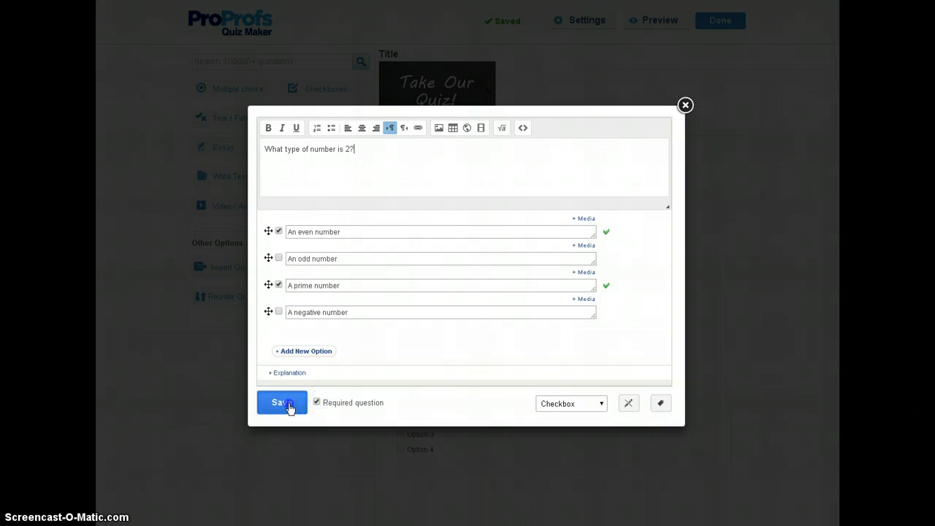
{"action": "left_click", "coordinate": [282, 403]}
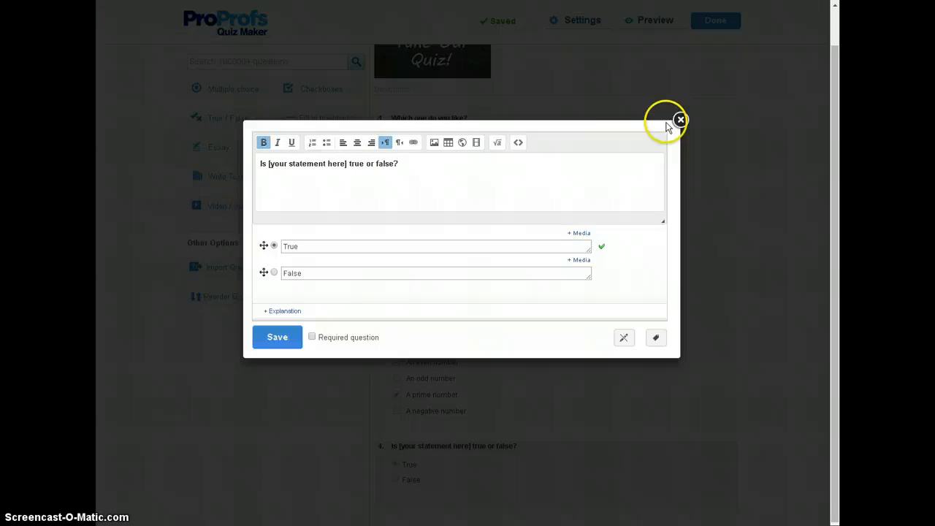
Add default true/false and fill-in-the-blank questions, closing each editor
{"action": "left_click", "coordinate": [277, 337]}
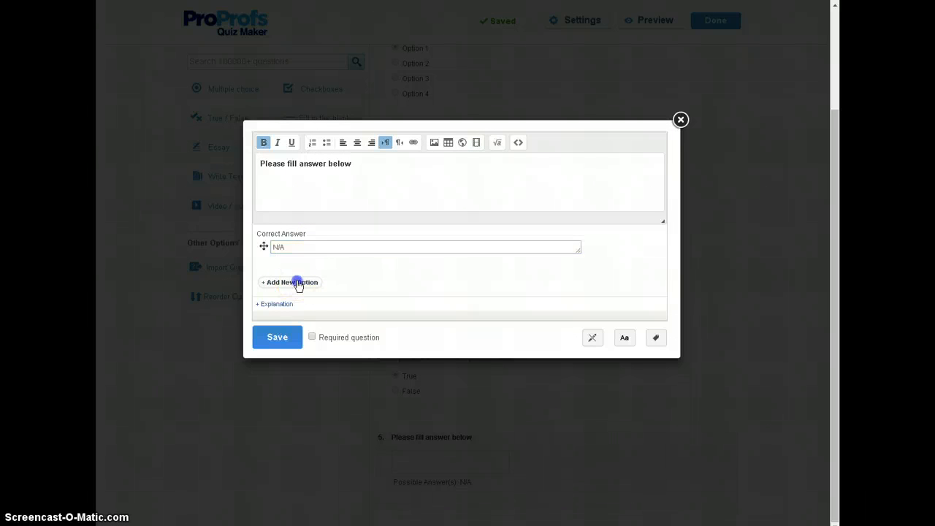
{"action": "left_click", "coordinate": [289, 282]}
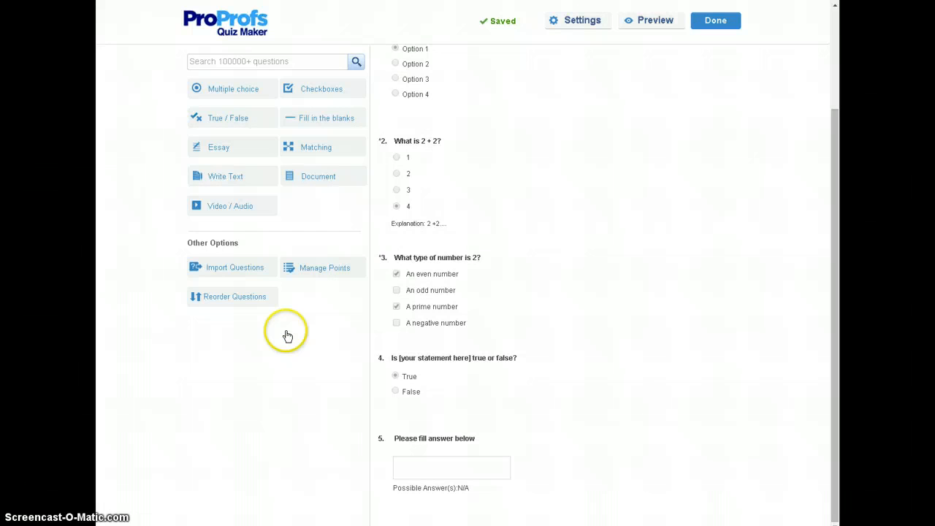
{"action": "mouse_move", "coordinate": [583, 16]}
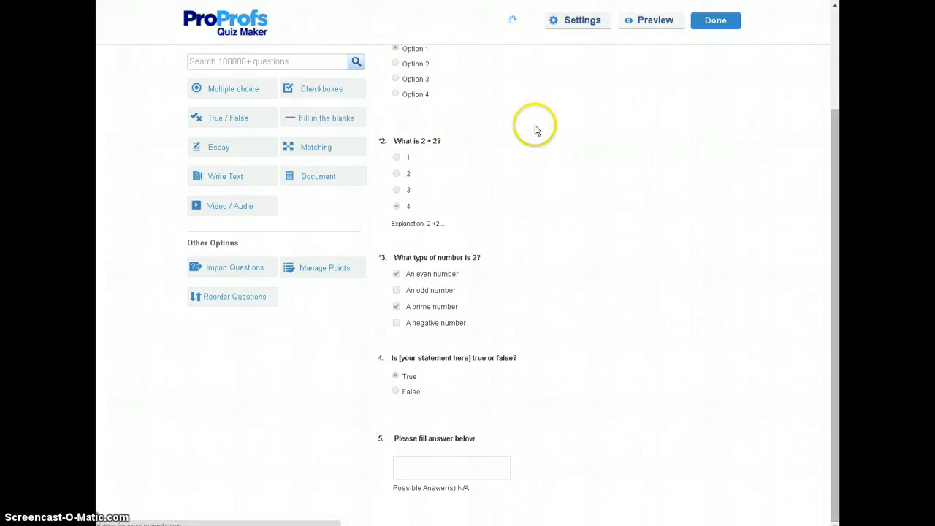
{"action": "left_click", "coordinate": [576, 20]}
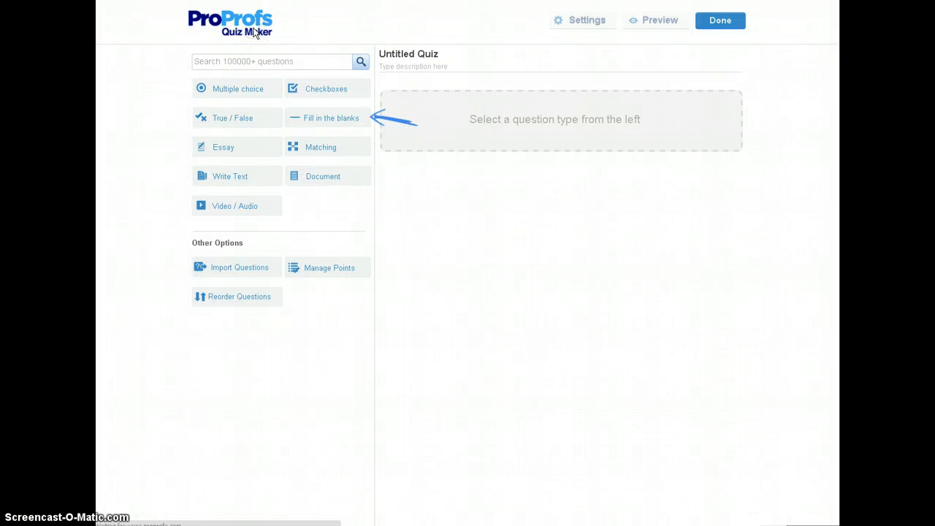
Return to the My Quizzes list via the ProProfs logo
{"action": "left_click", "coordinate": [719, 20]}
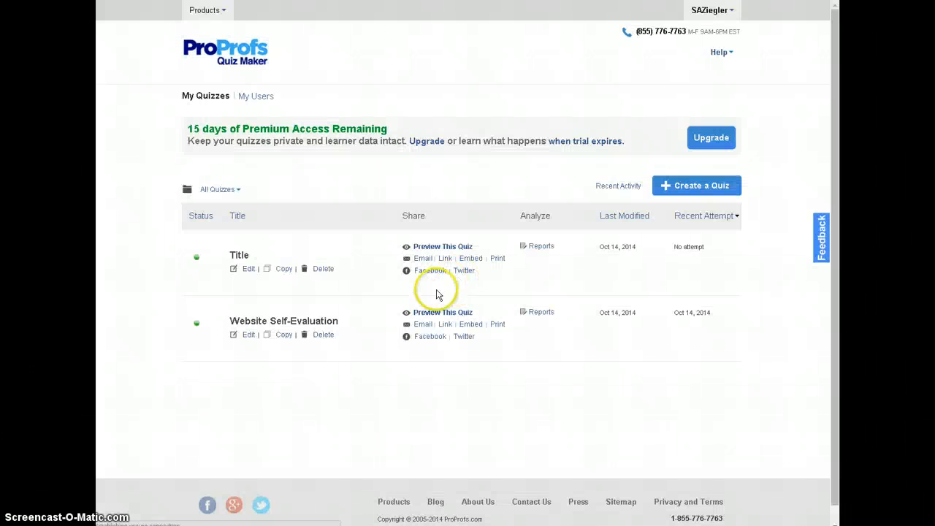
{"action": "mouse_move", "coordinate": [470, 258]}
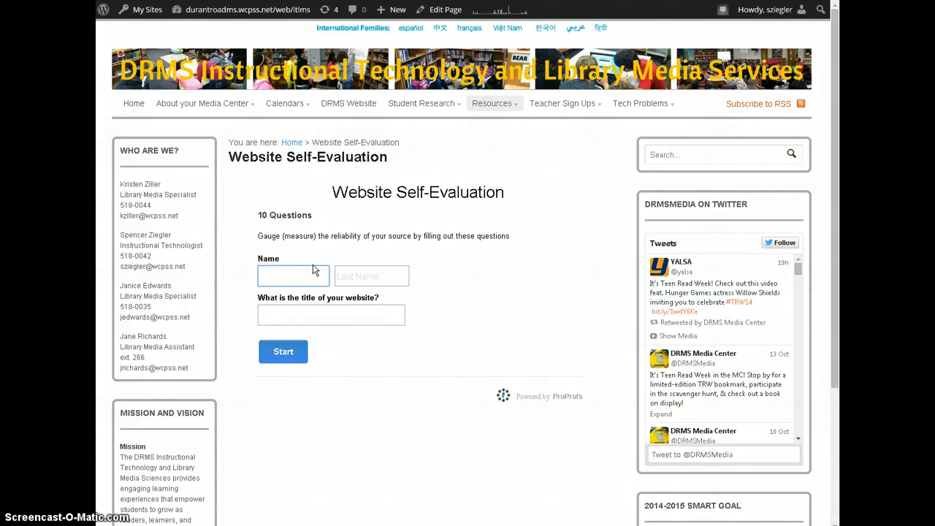
Enter name 'Spencer' and site title 'Sample Site', then start the quiz
{"action": "type", "text": "Spencer"}
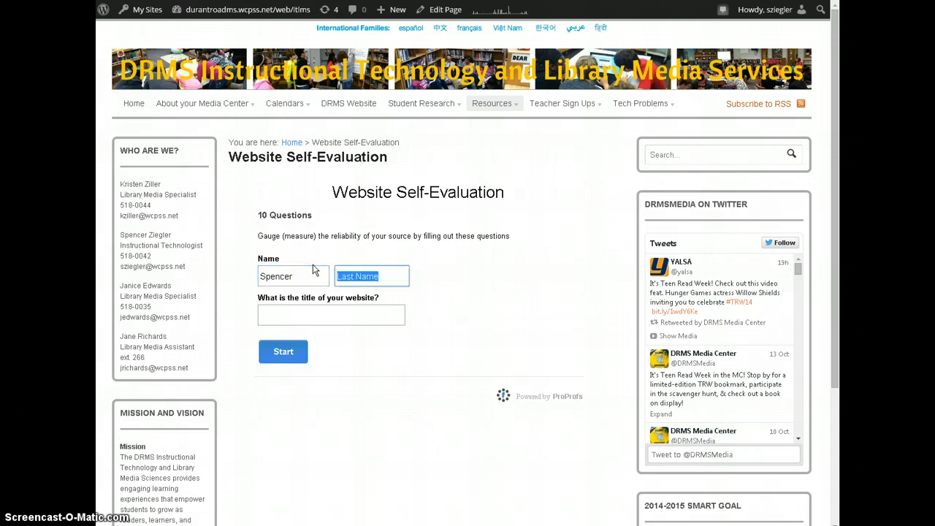
{"action": "type", "text": "Samp"}
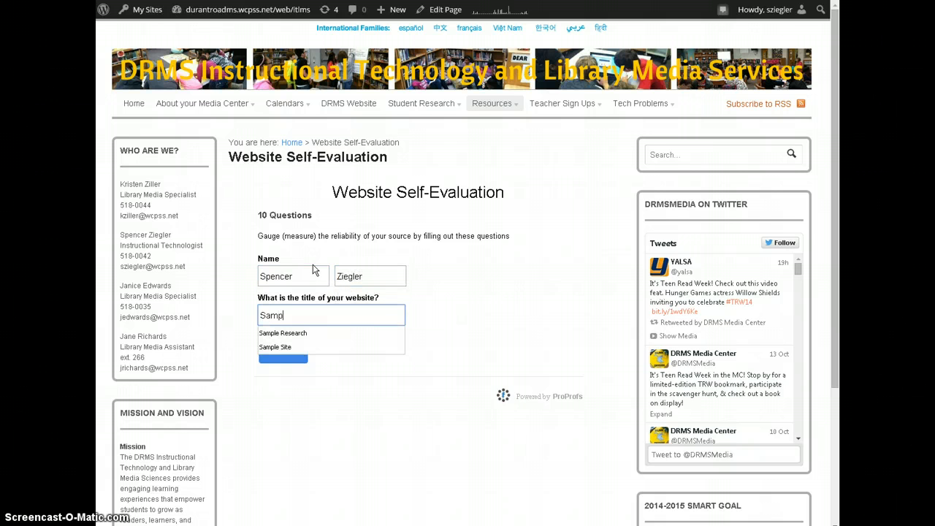
{"action": "left_click", "coordinate": [275, 347]}
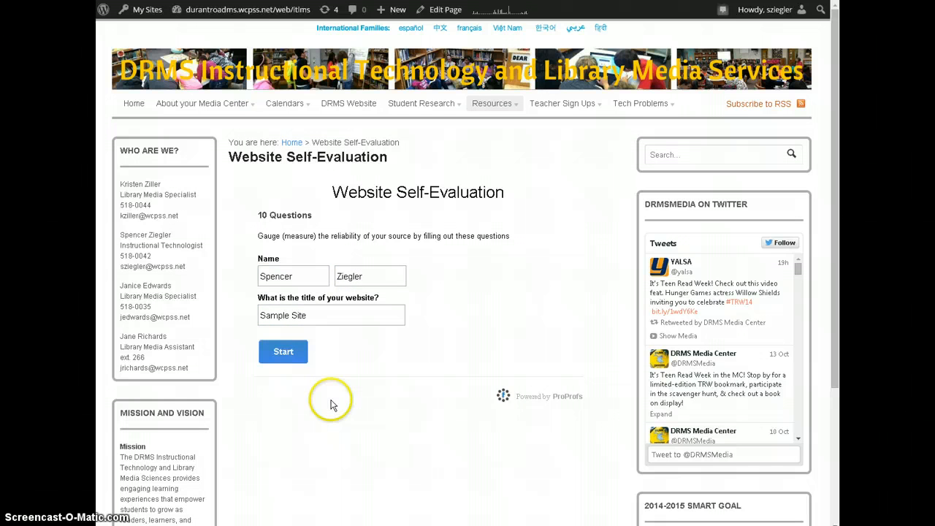
{"action": "left_click", "coordinate": [283, 352]}
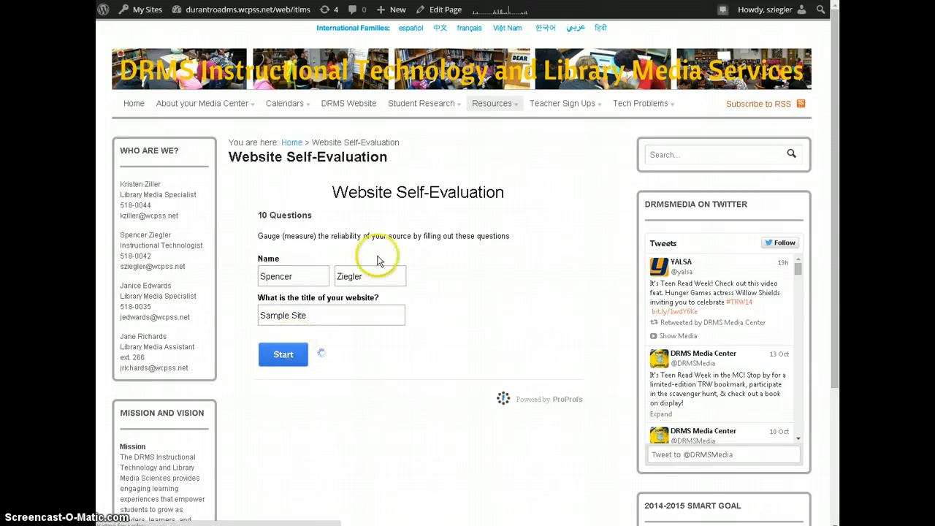
Answer '.gov' for the URL ending and True to the contact, advertisements and updated statements
{"action": "left_click", "coordinate": [283, 355]}
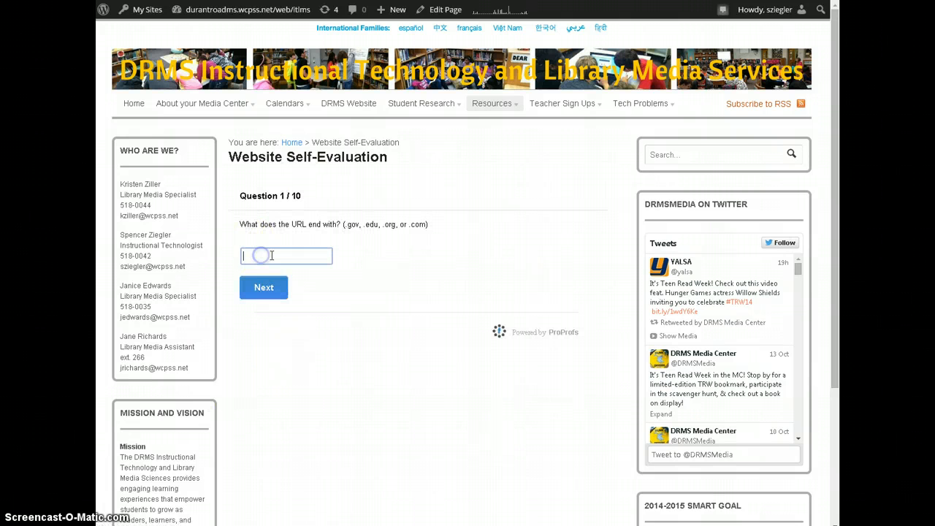
{"action": "type", "text": ".gov"}
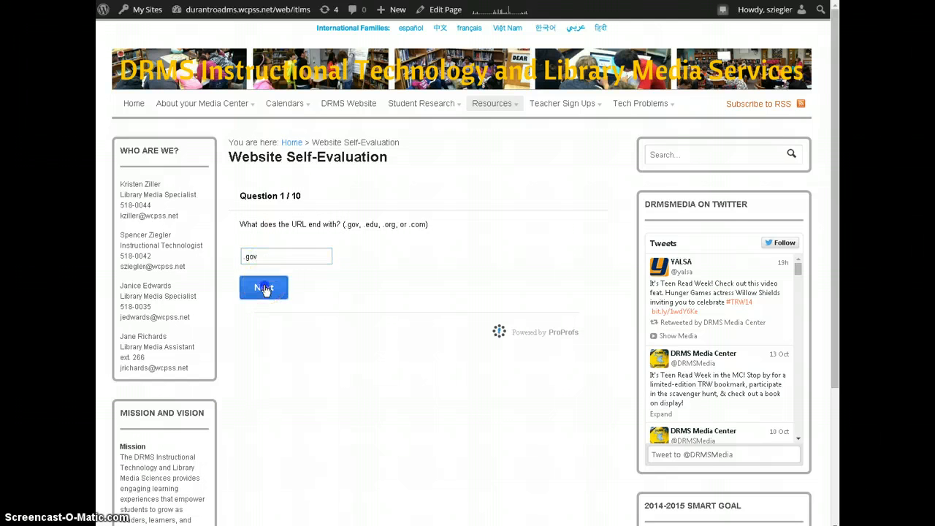
{"action": "left_click", "coordinate": [263, 287]}
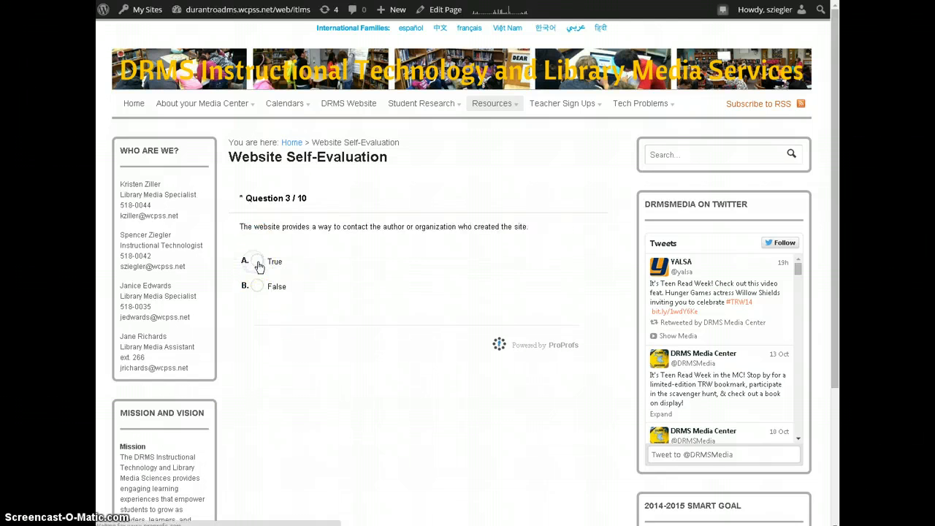
{"action": "left_click", "coordinate": [257, 262]}
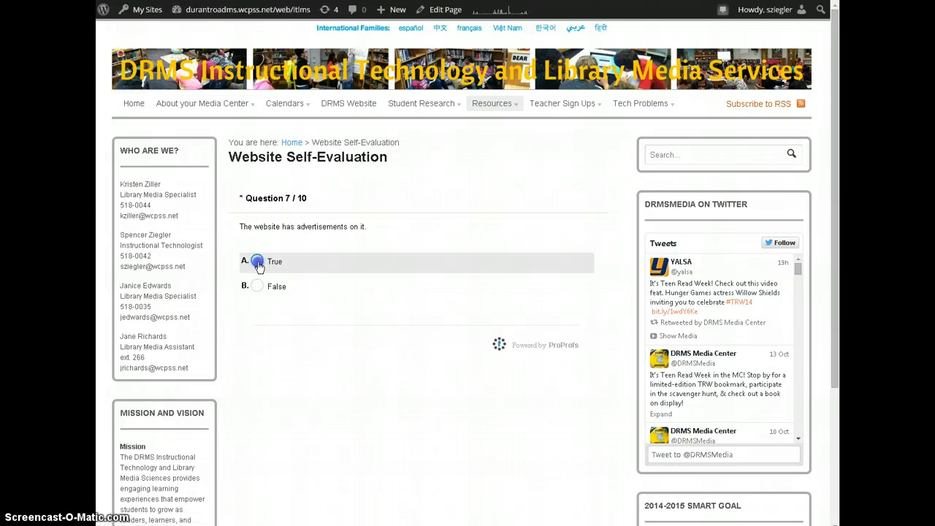
{"action": "left_click", "coordinate": [258, 262]}
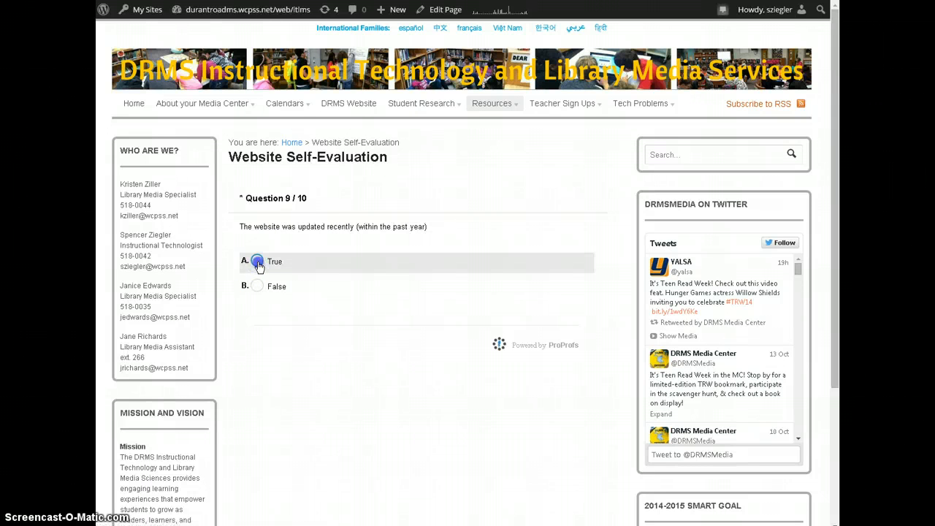
{"action": "left_click", "coordinate": [257, 261]}
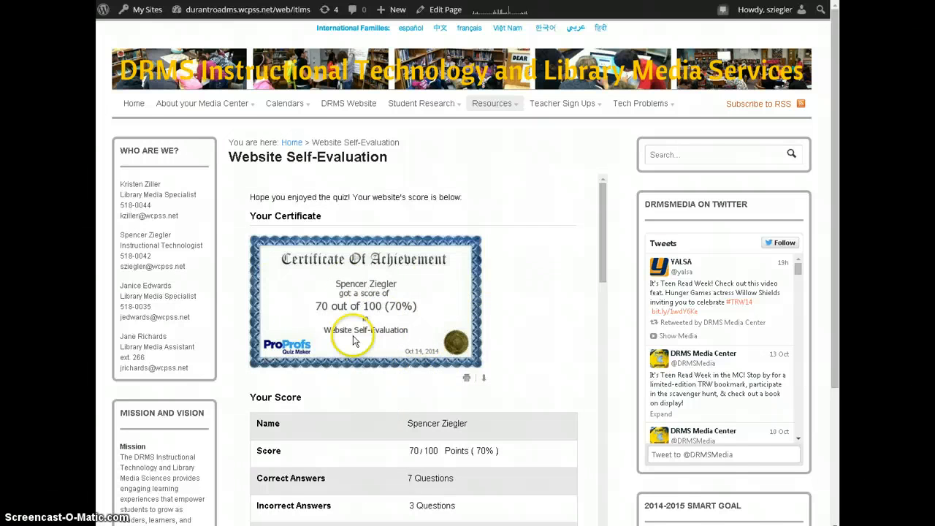
{"action": "scroll", "scroll_direction": "down", "scroll_amount": 3}
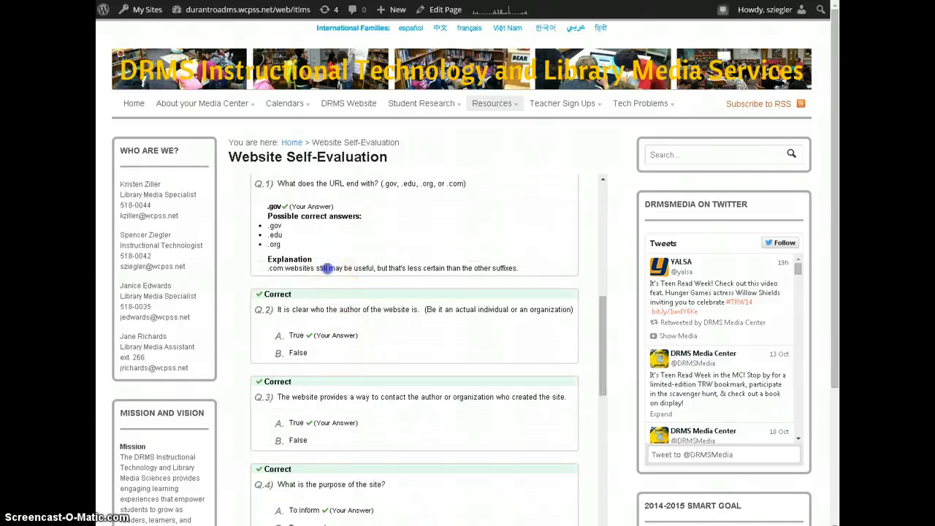
{"action": "scroll", "scroll_direction": "down", "scroll_amount": 3}
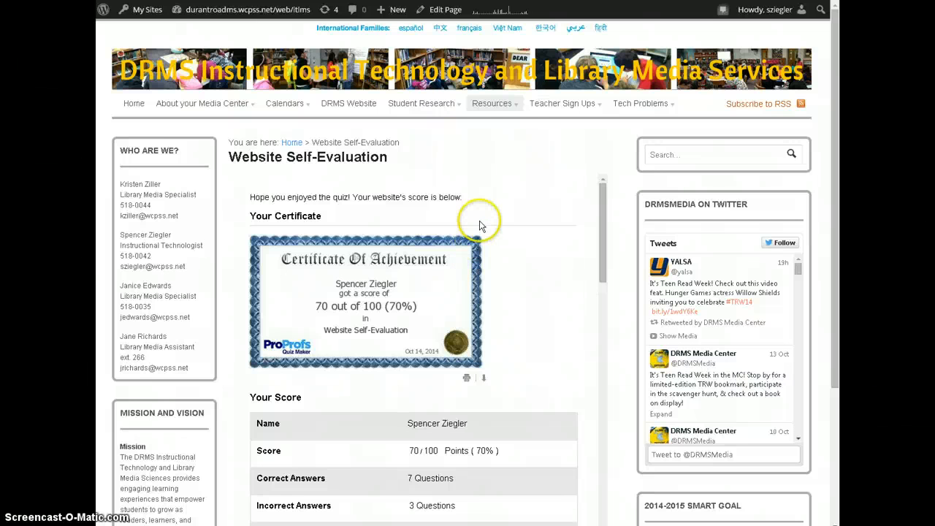
{"action": "mouse_move", "coordinate": [440, 318]}
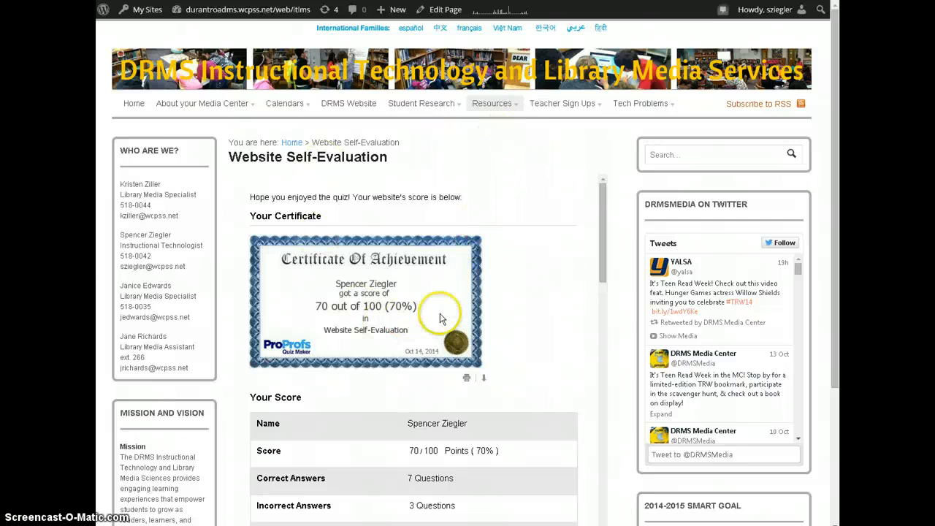